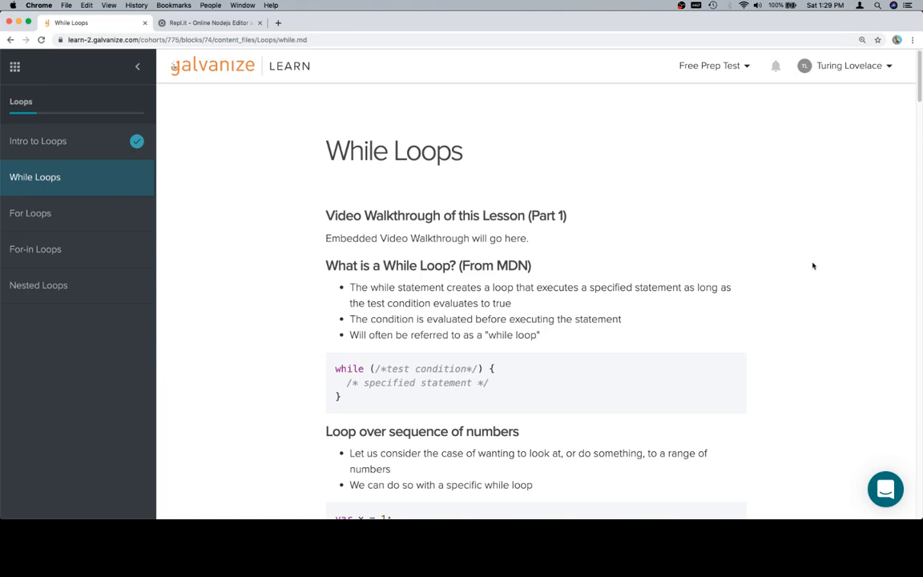
Select and copy the while (/*test condition*/) template code on the While Loops page
scroll(down, 3)
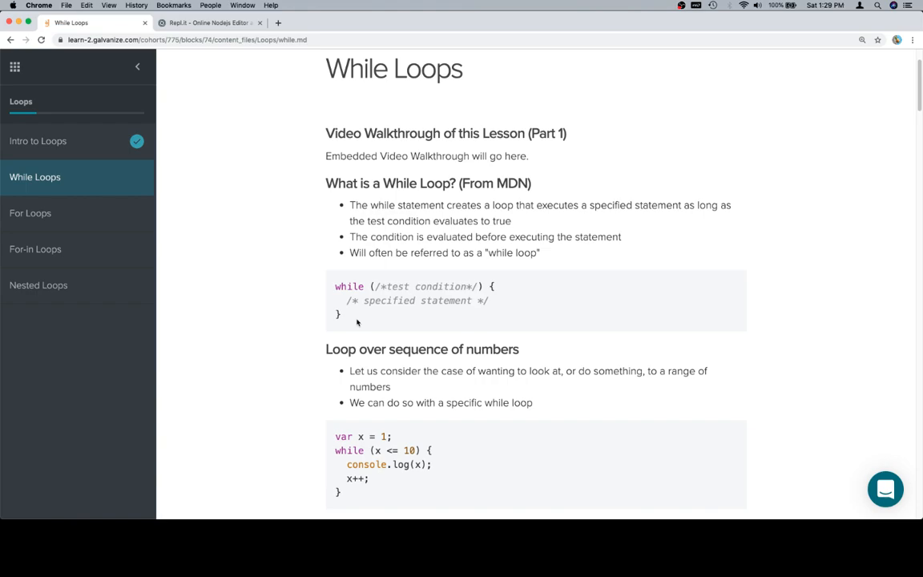
drag(335, 286, 340, 314)
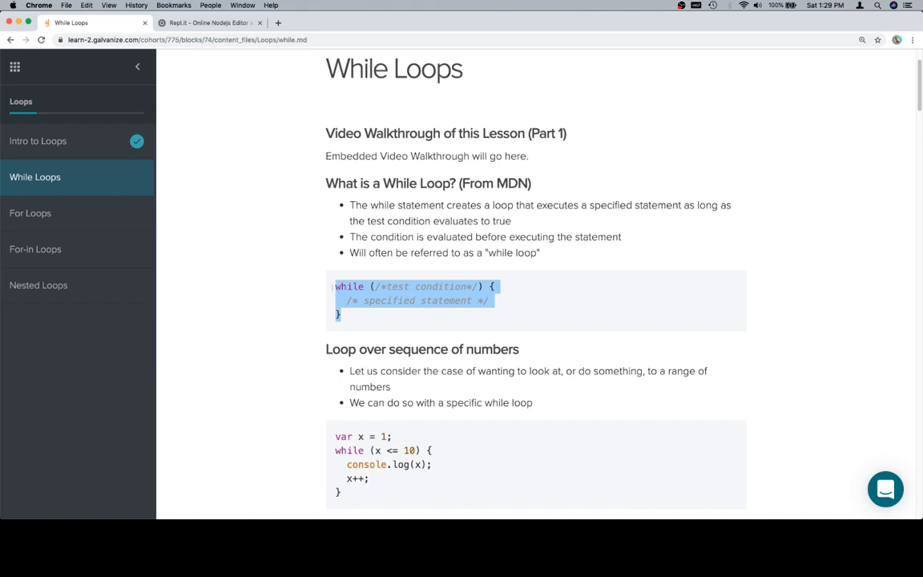
Paste the while-loop template into Repl.it's index.js, then return to the While Loops lesson
click(210, 23)
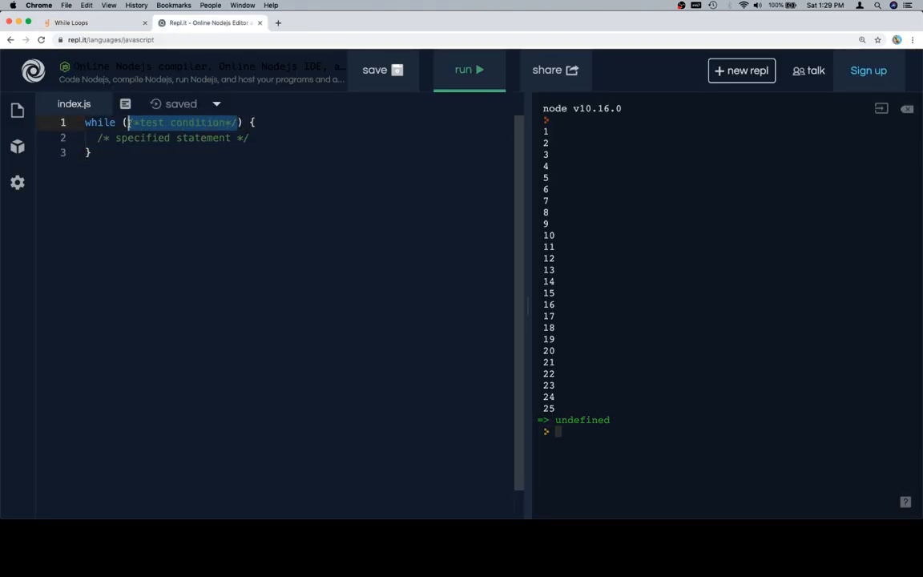
mouse_move(297, 222)
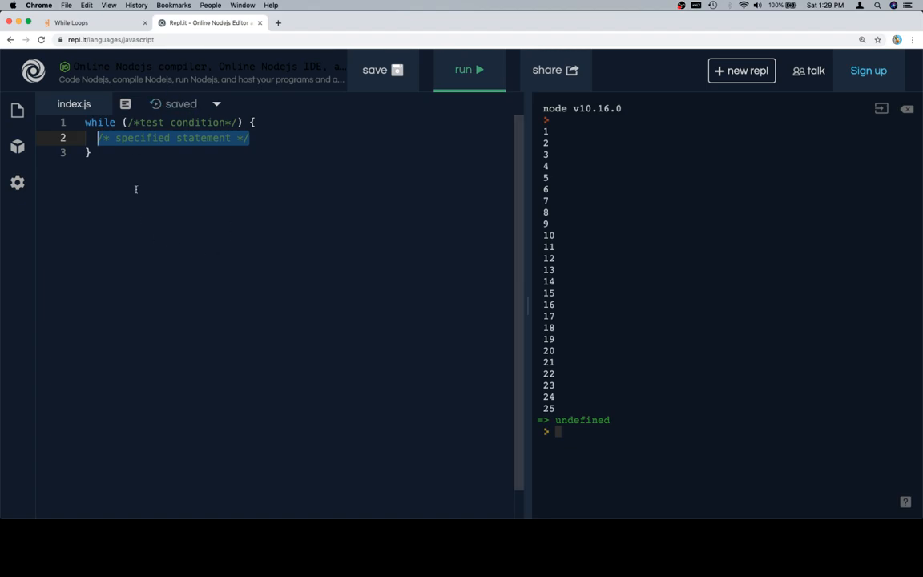
mouse_move(132, 122)
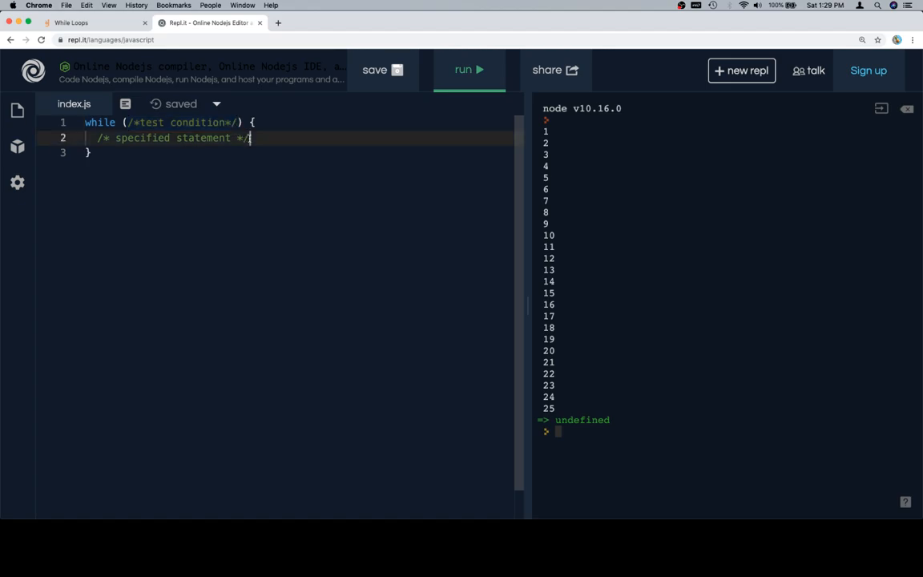
triple_click(168, 138)
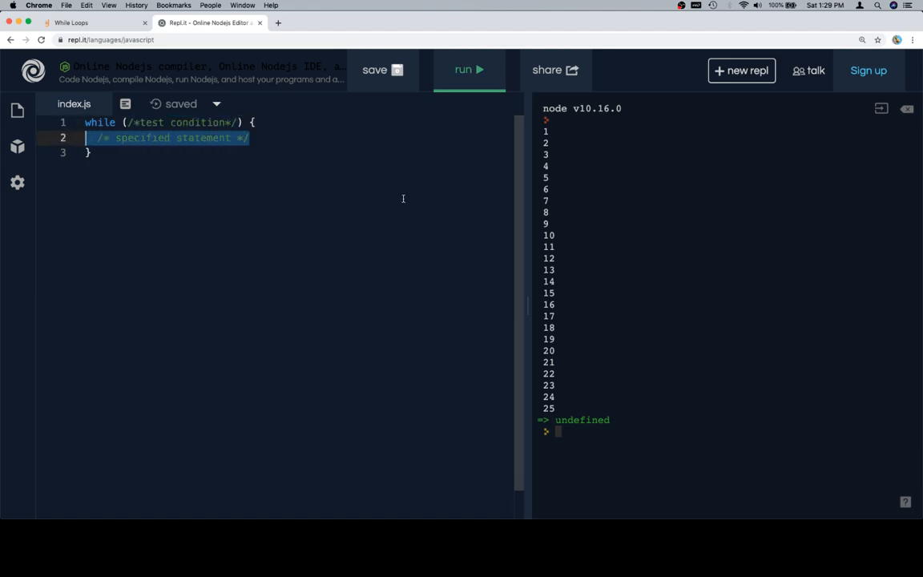
click(90, 23)
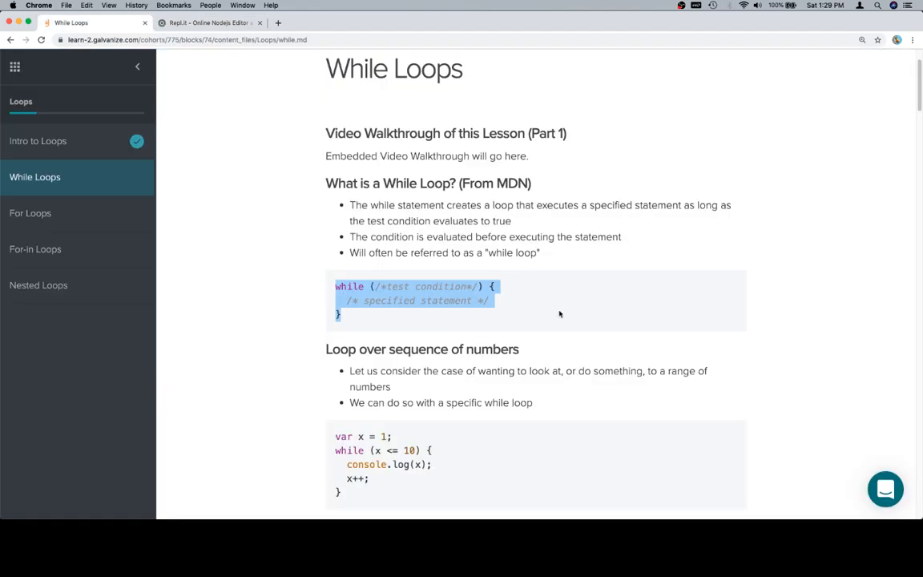
Comment out the template, add the var x = 1 loop logging 1 to 10, and run it
scroll(down, 3)
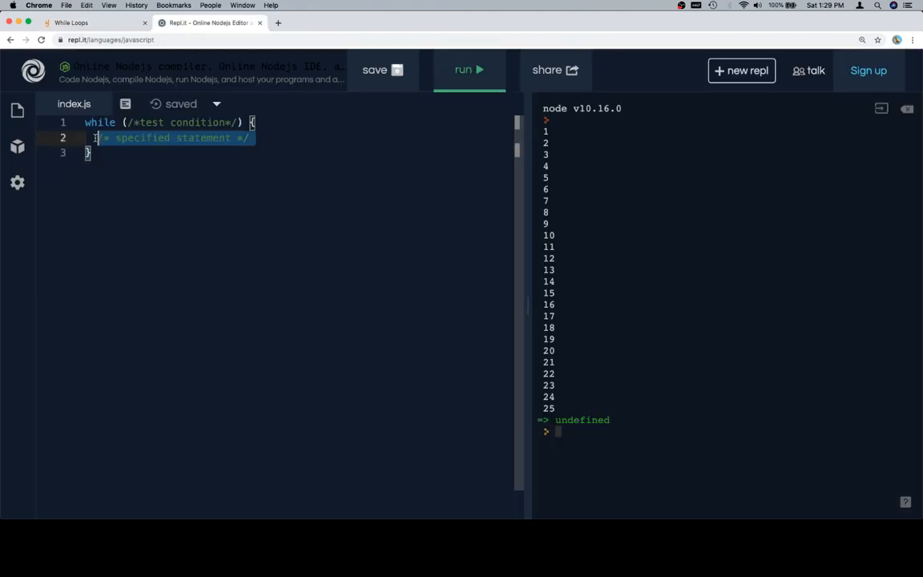
key(cmd+/)
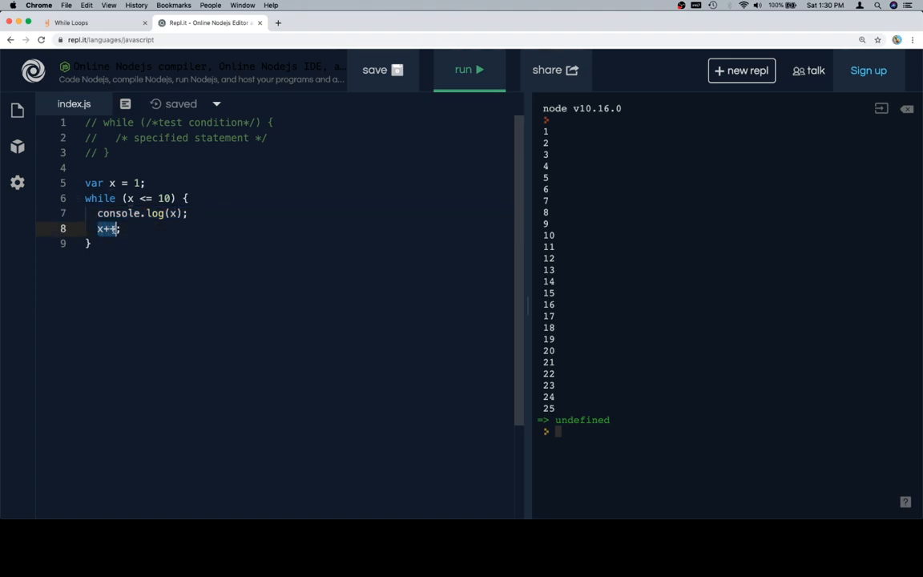
click(147, 230)
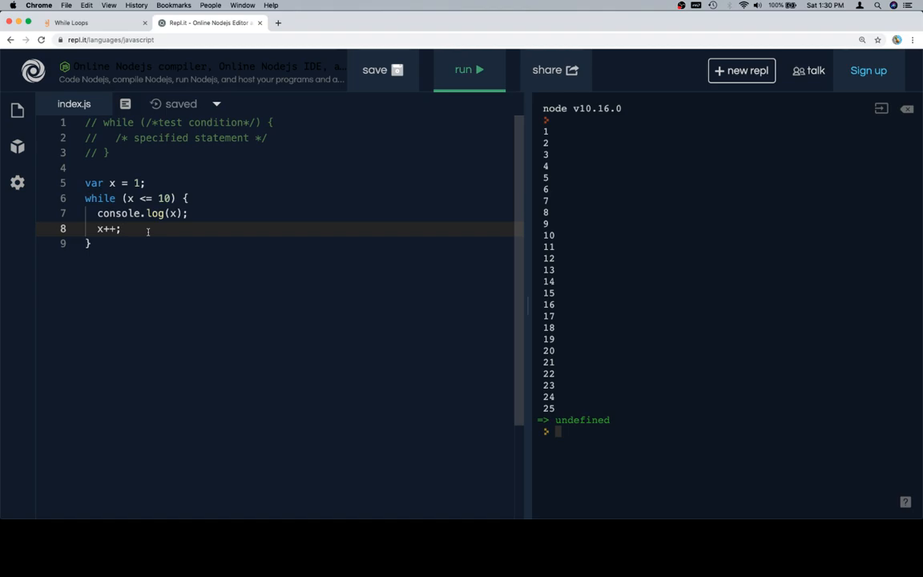
double_click(106, 229)
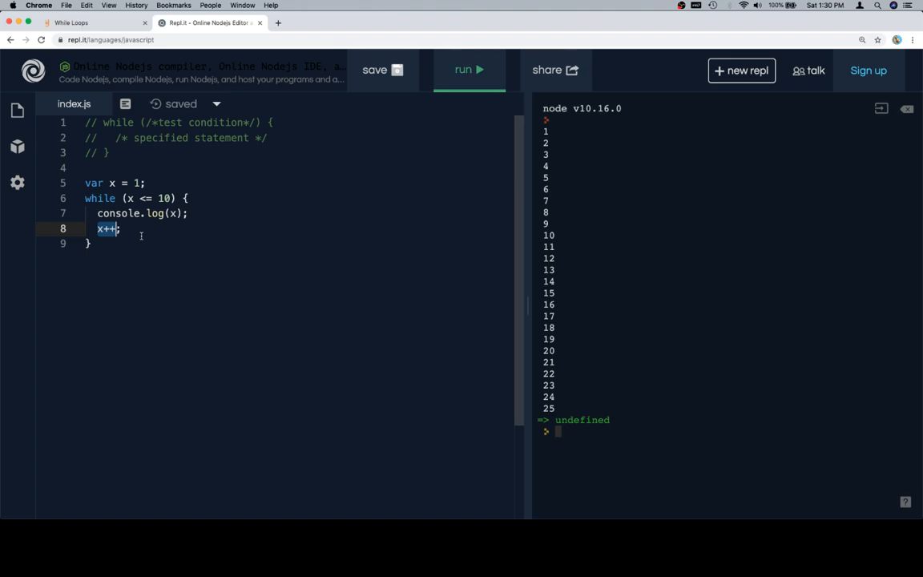
click(468, 70)
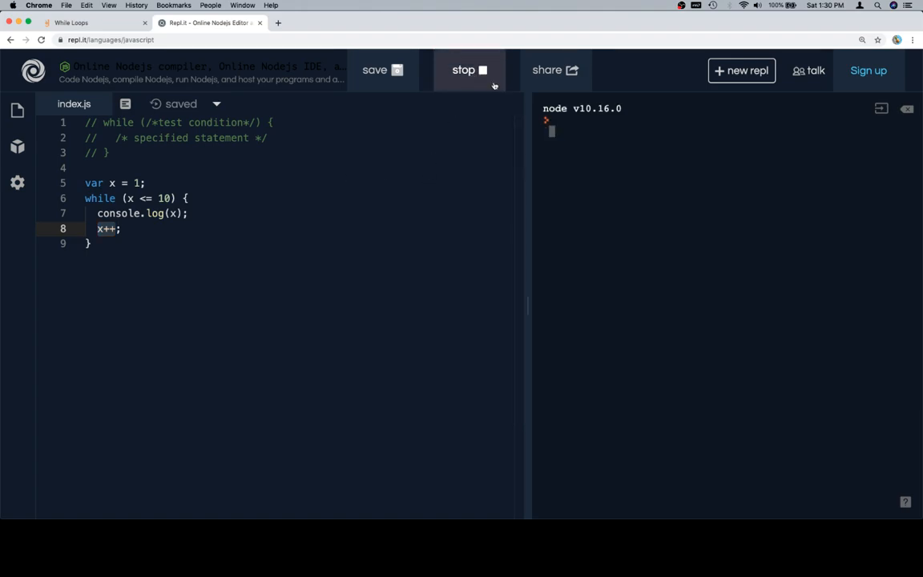
Paste the startOfRange/endOfRange loop into index.js, run it printing 1–10, and return to the lesson
click(469, 70)
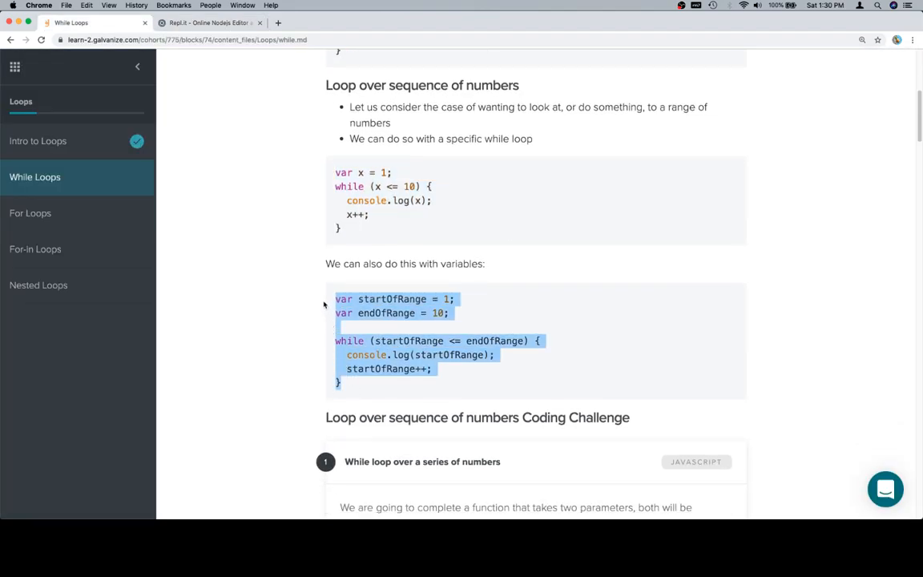
click(210, 23)
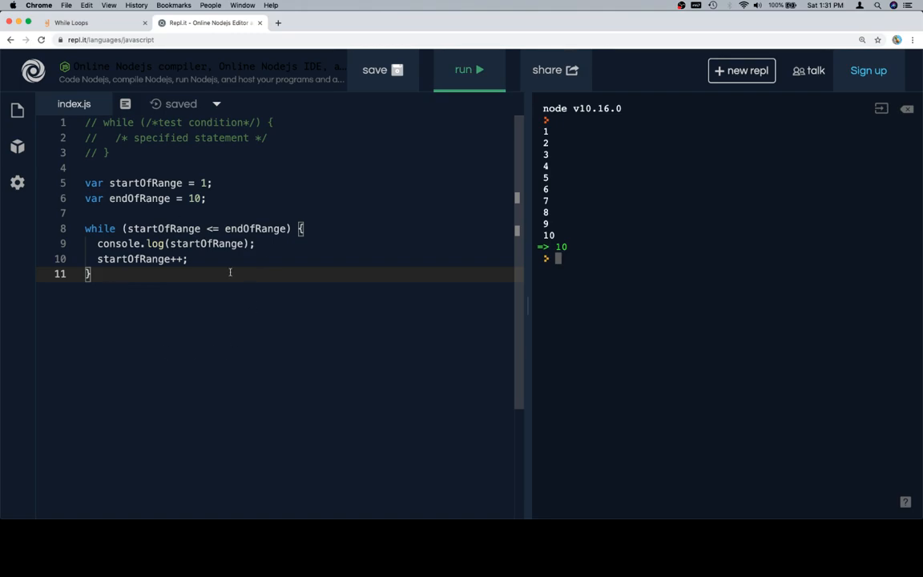
click(72, 23)
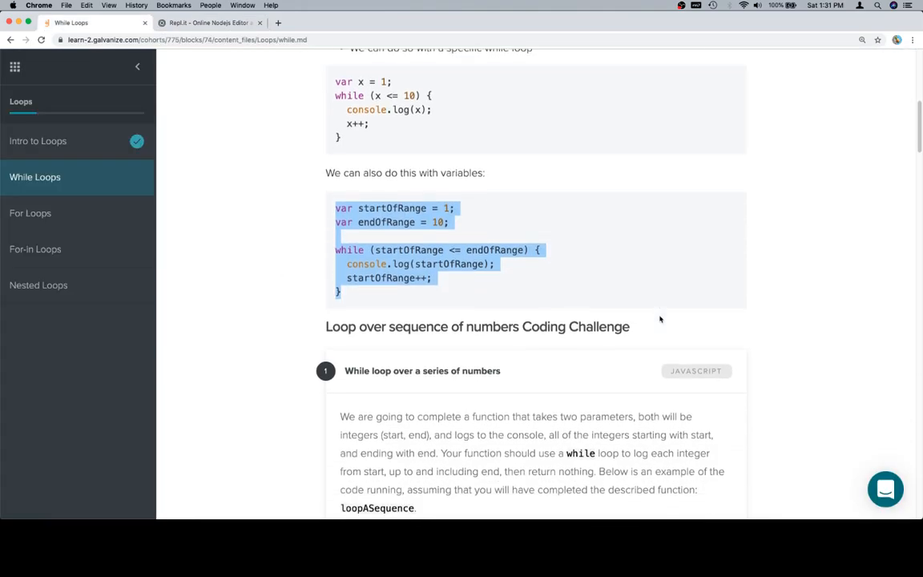
scroll(down, 3)
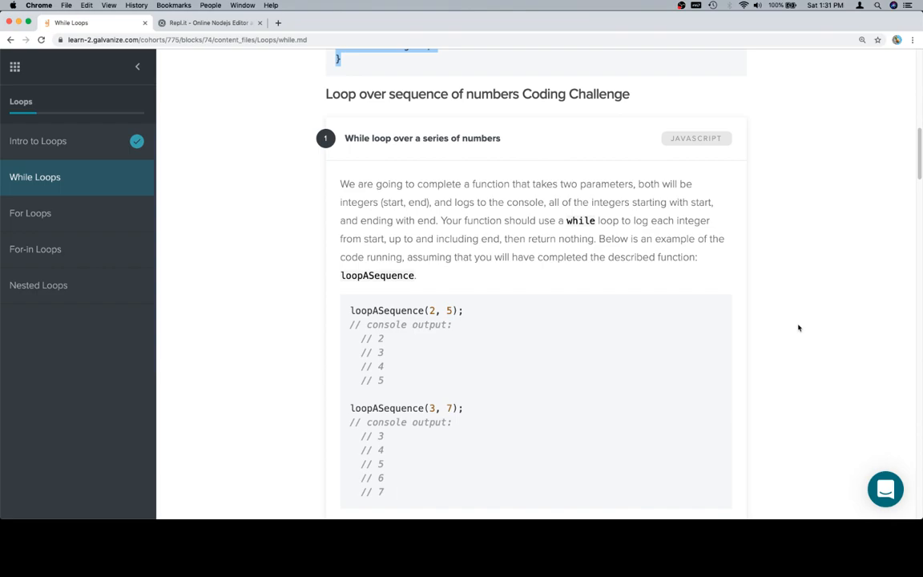
scroll(down, 3)
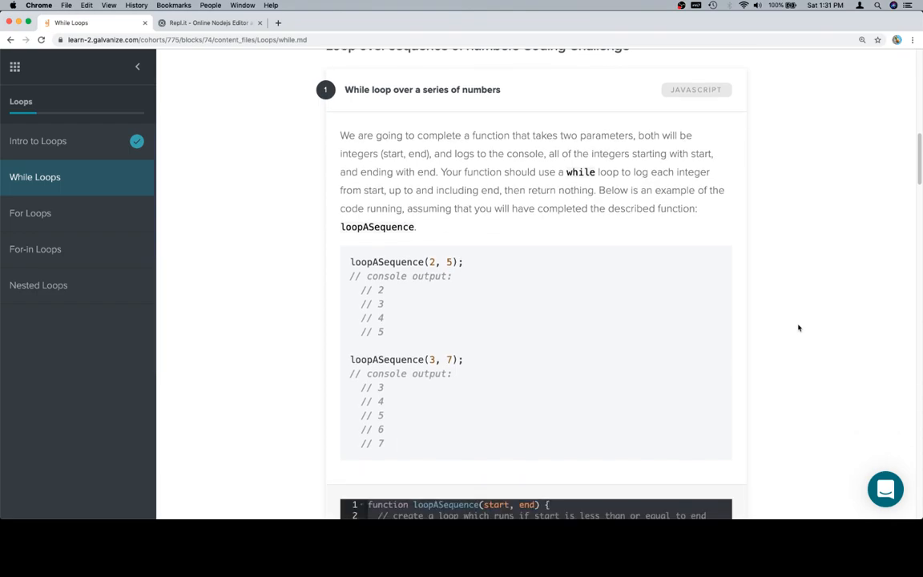
scroll(down, 3)
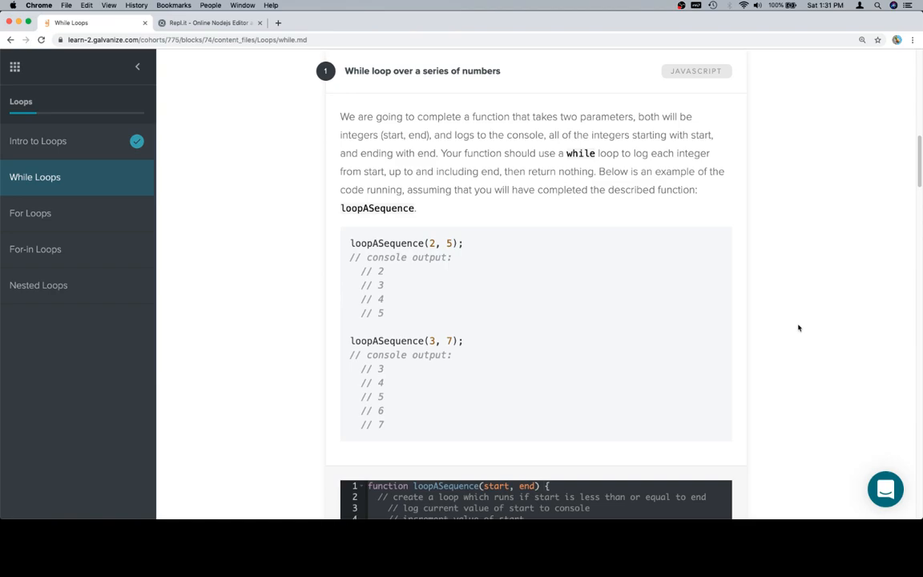
scroll(down, 3)
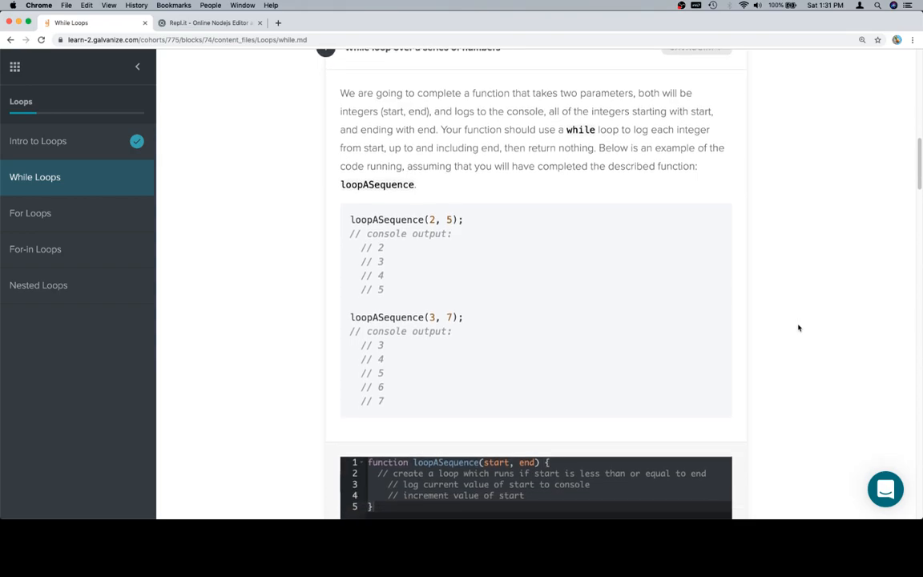
scroll(down, 3)
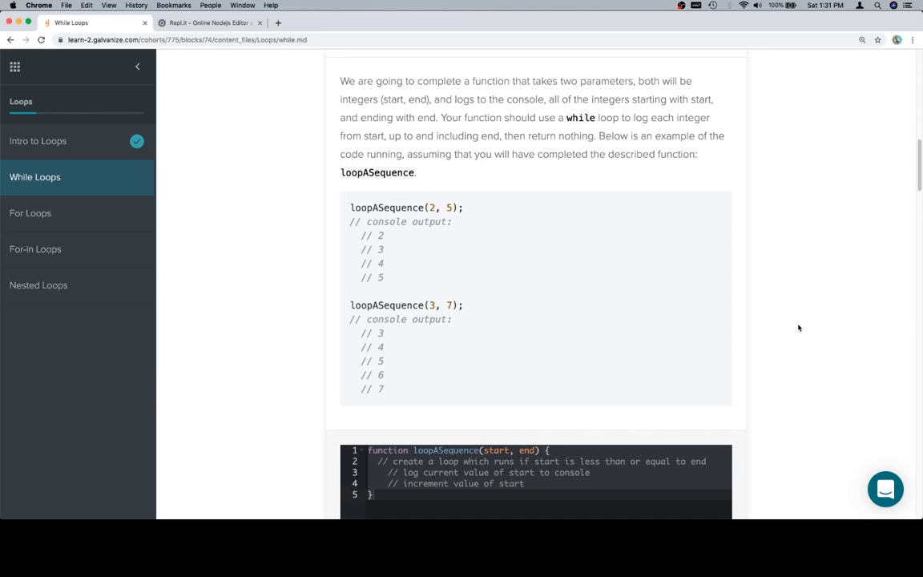
mouse_move(684, 333)
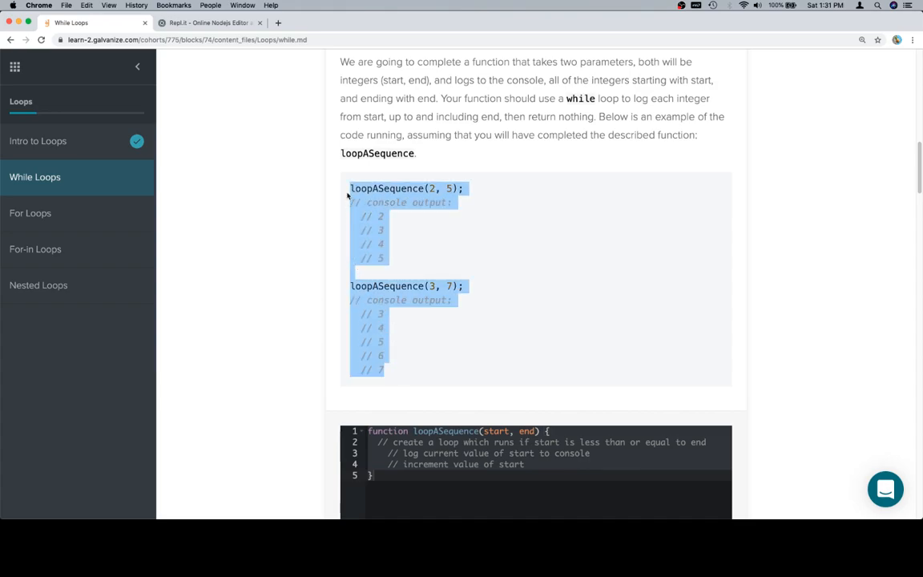
scroll(down, 3)
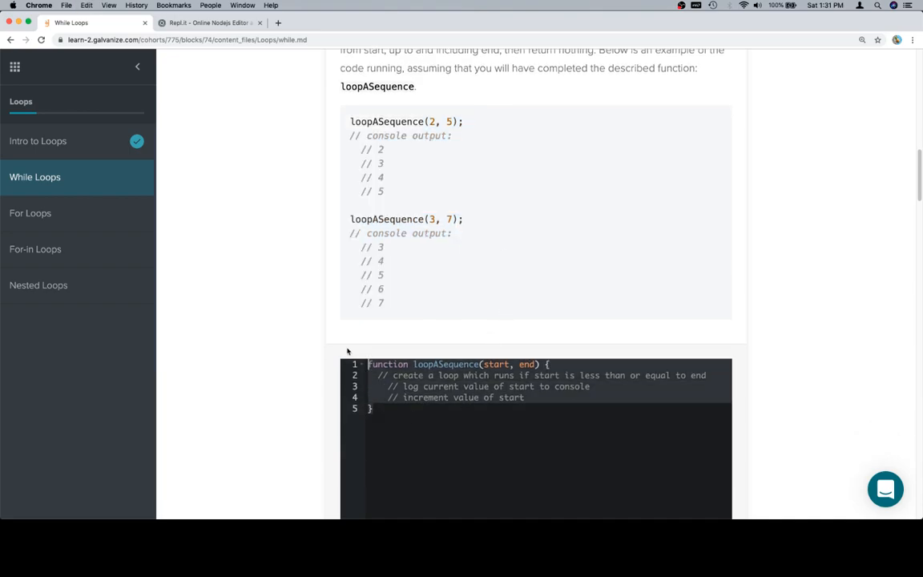
Paste both example loopASequence calls and expected output below the function, opening a line inside it
click(208, 22)
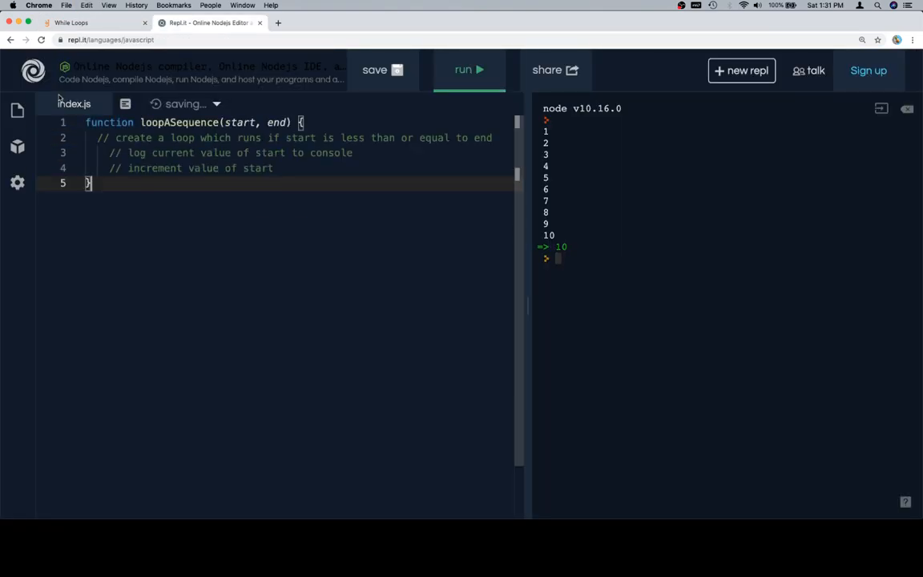
click(92, 22)
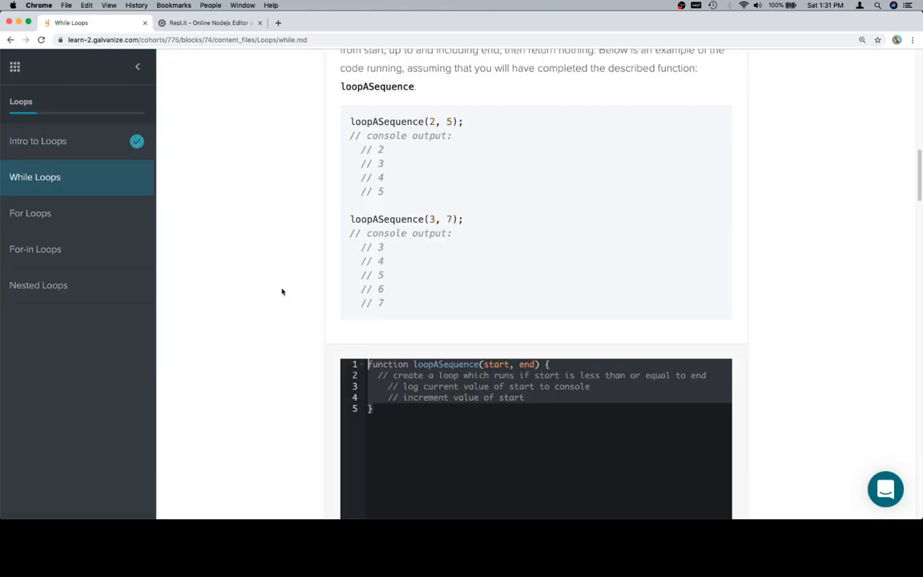
drag(350, 219, 383, 303)
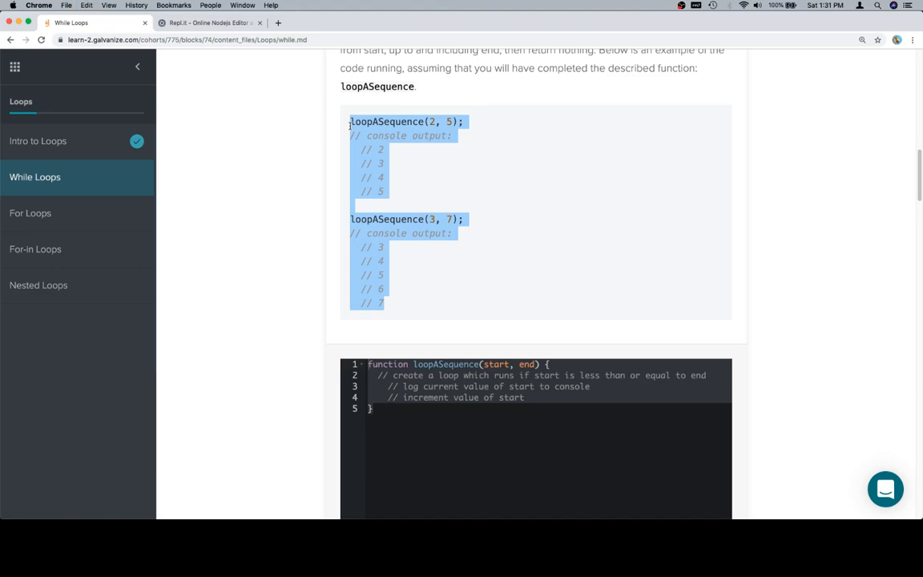
click(209, 22)
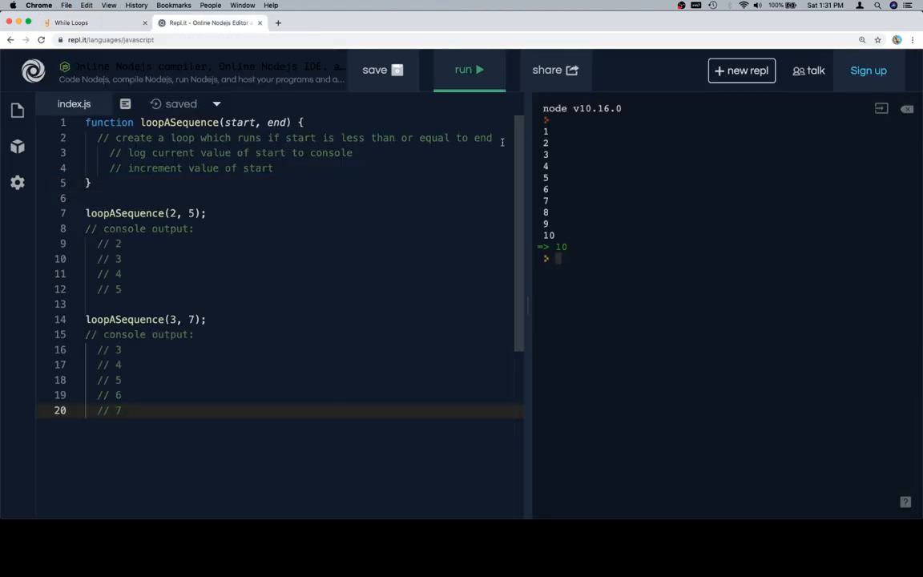
key(Enter)
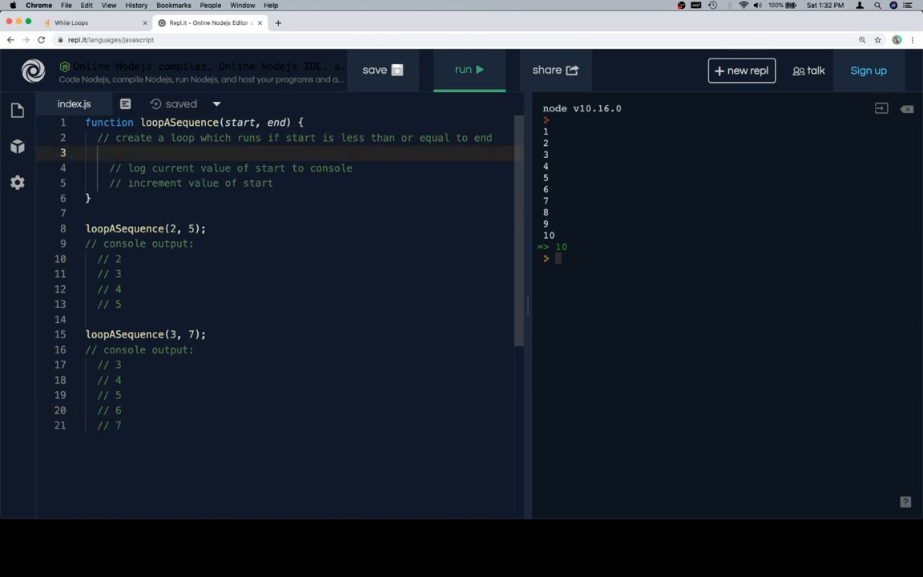
Write while (start <= end) { console.log(start); start++; } in loopASequence and run it
text(while ())
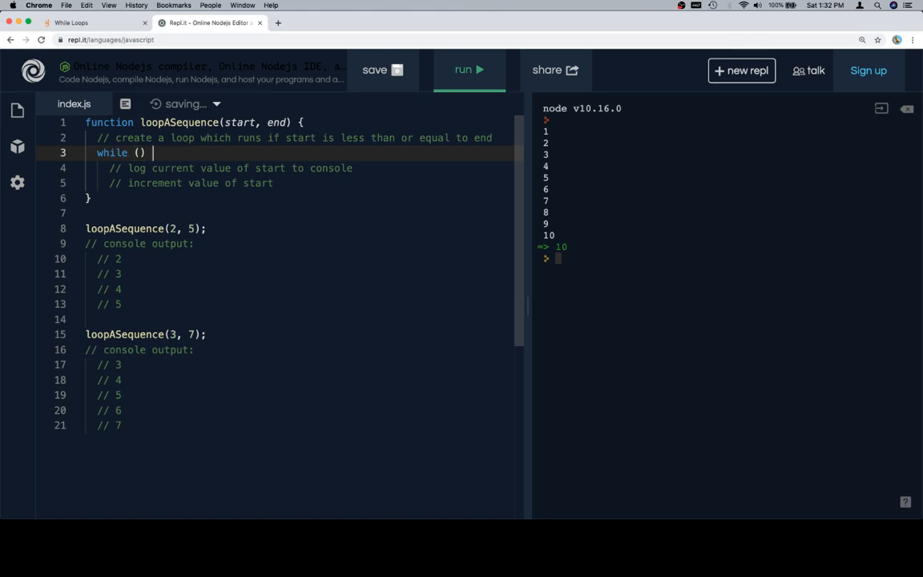
text({)
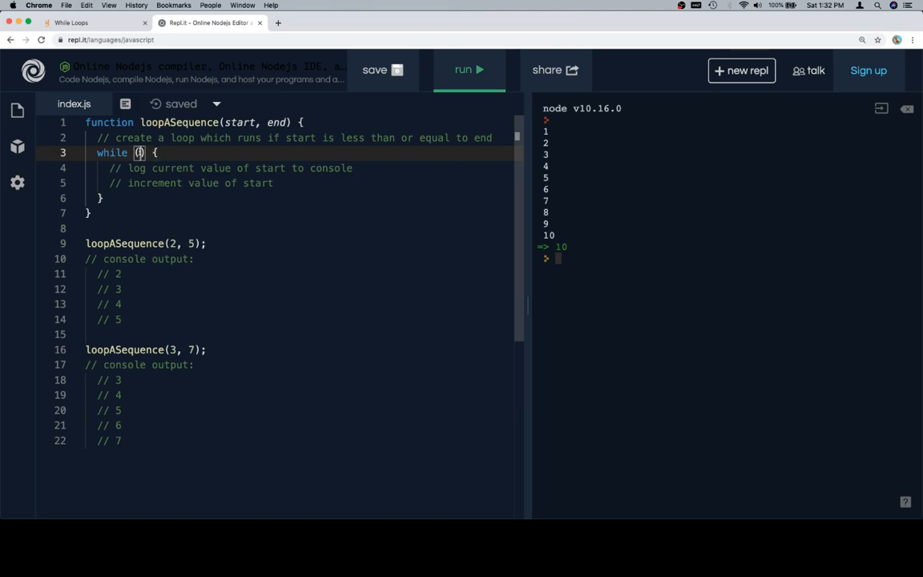
text(start <= end)
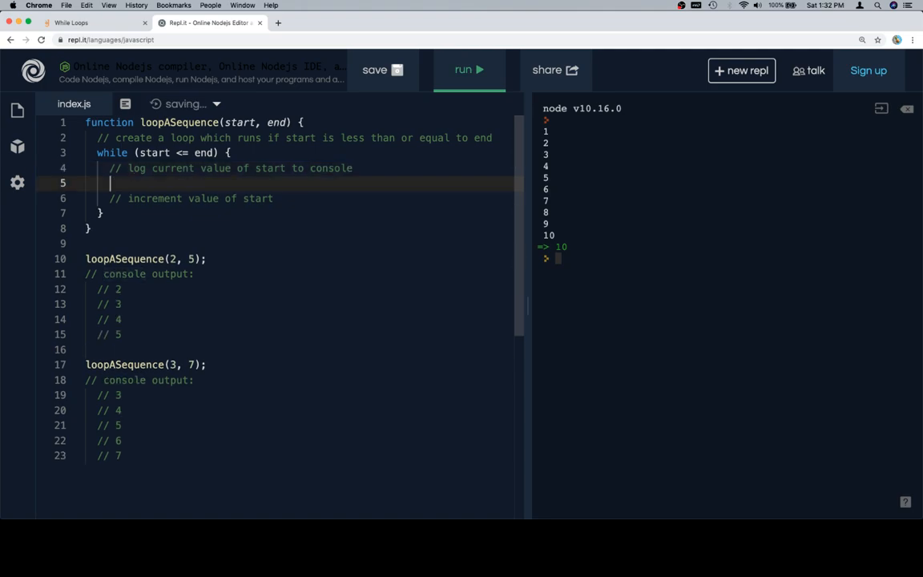
text(conso)
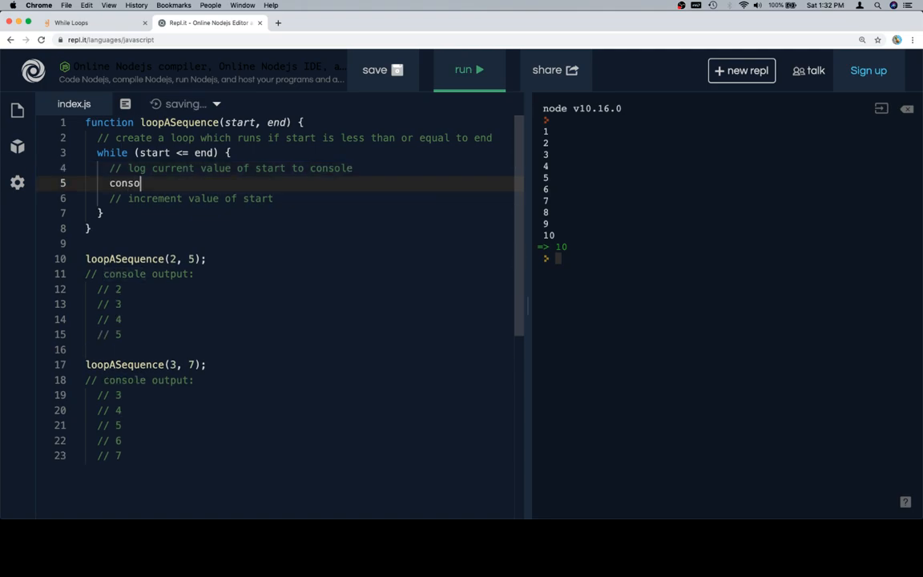
text(le.log(st)
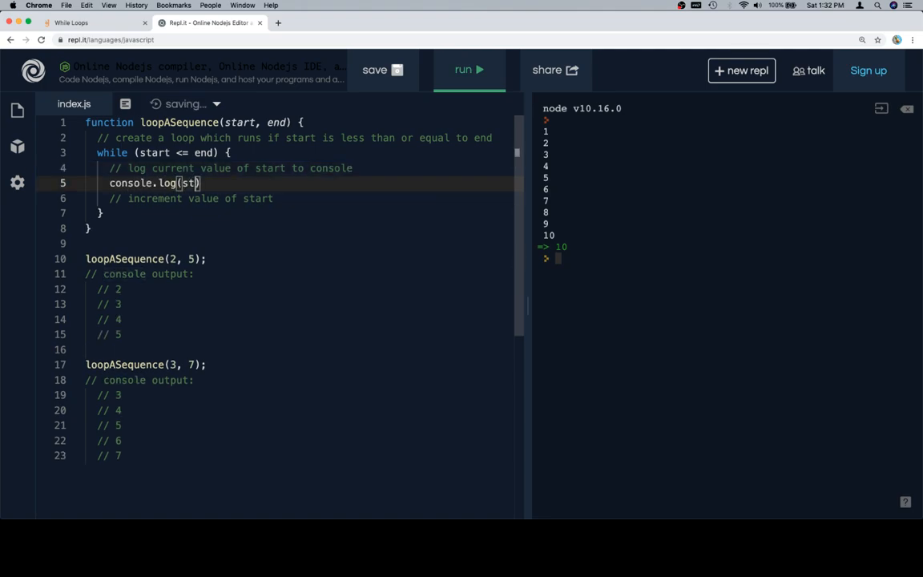
key(enter)
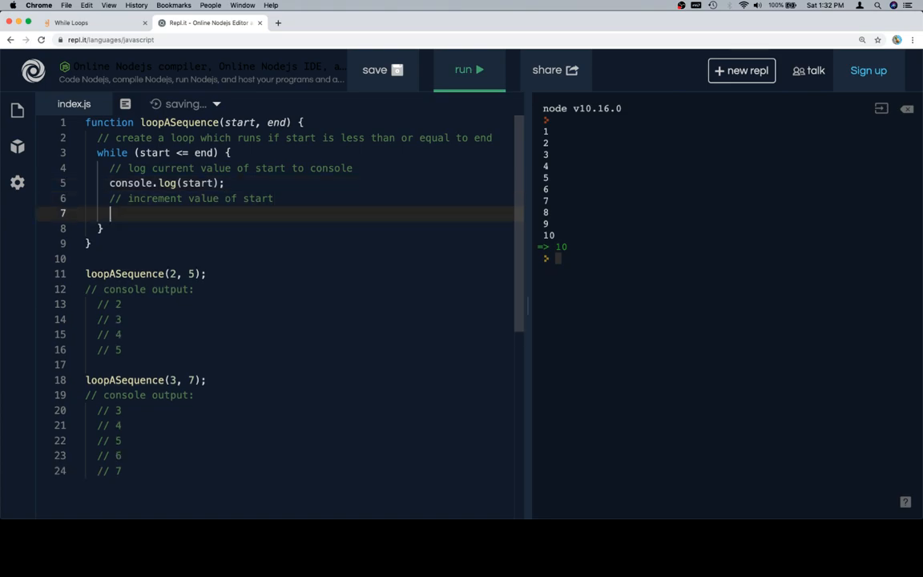
text(start++)
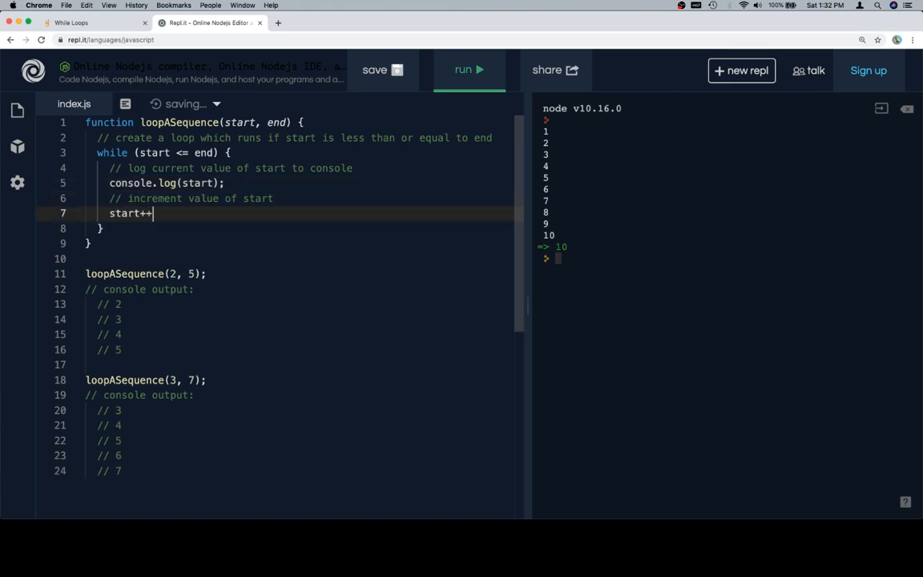
text(;)
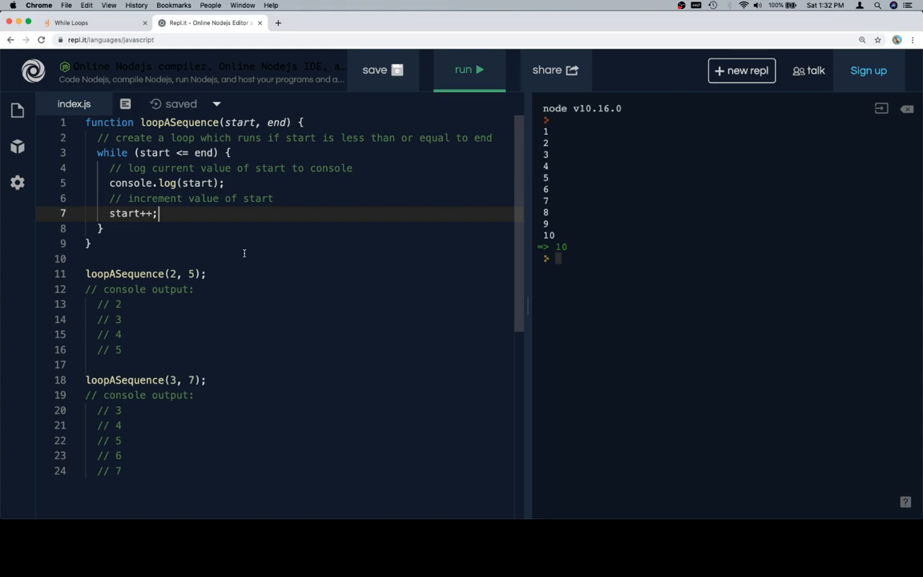
click(469, 70)
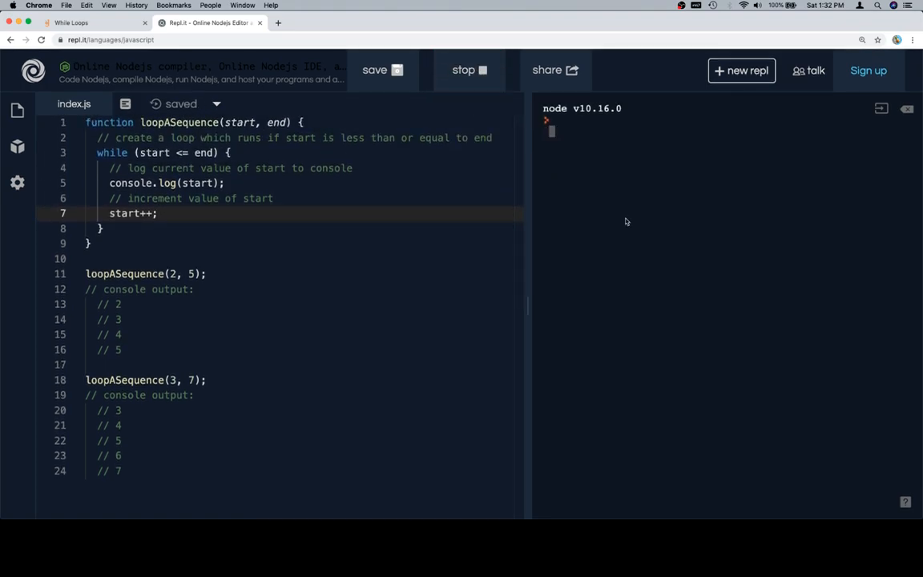
click(468, 70)
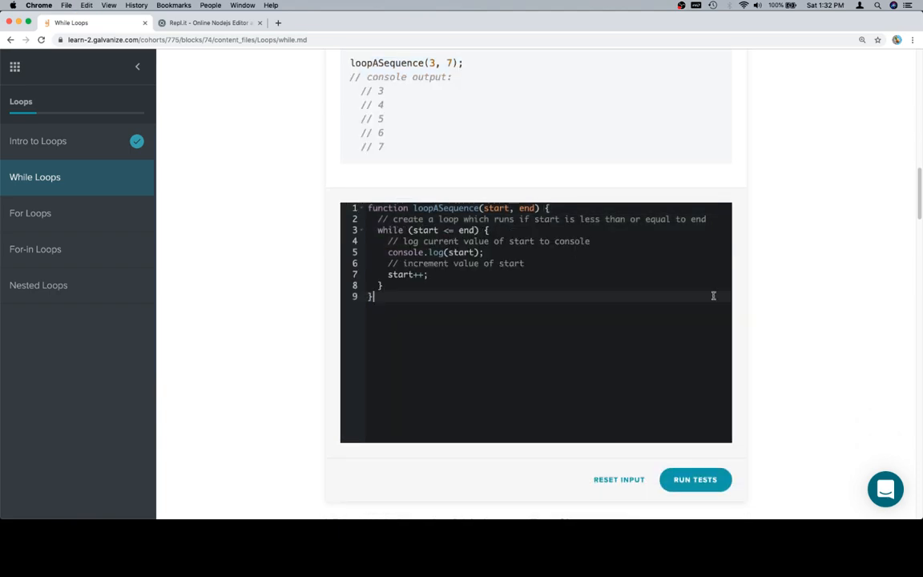
Run the challenge tests on the pasted loopASequence and read the syntax error result
scroll(down, 3)
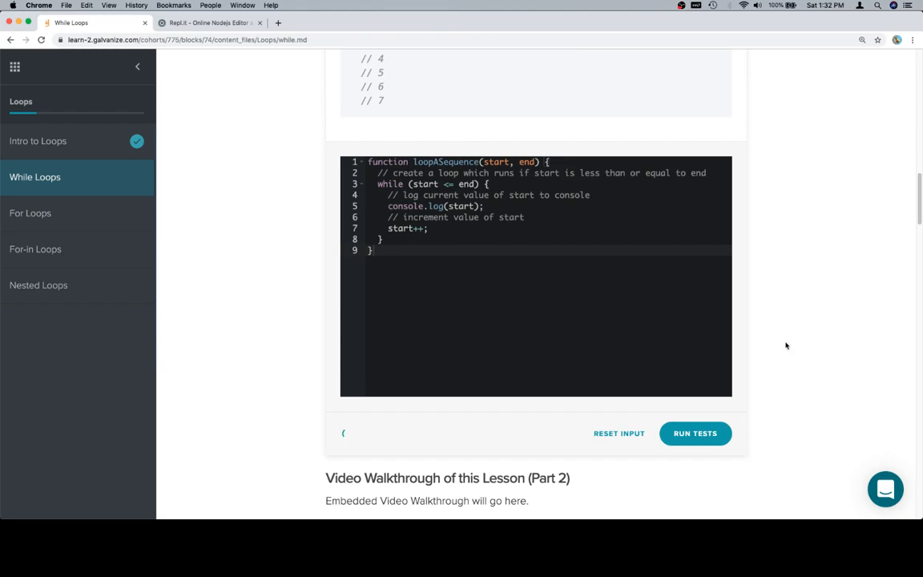
click(694, 433)
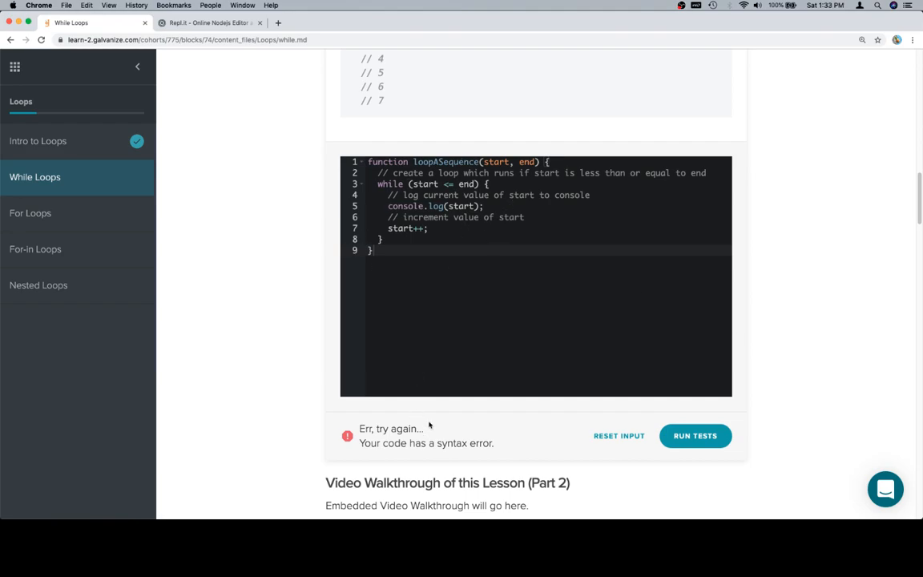
scroll(down, 3)
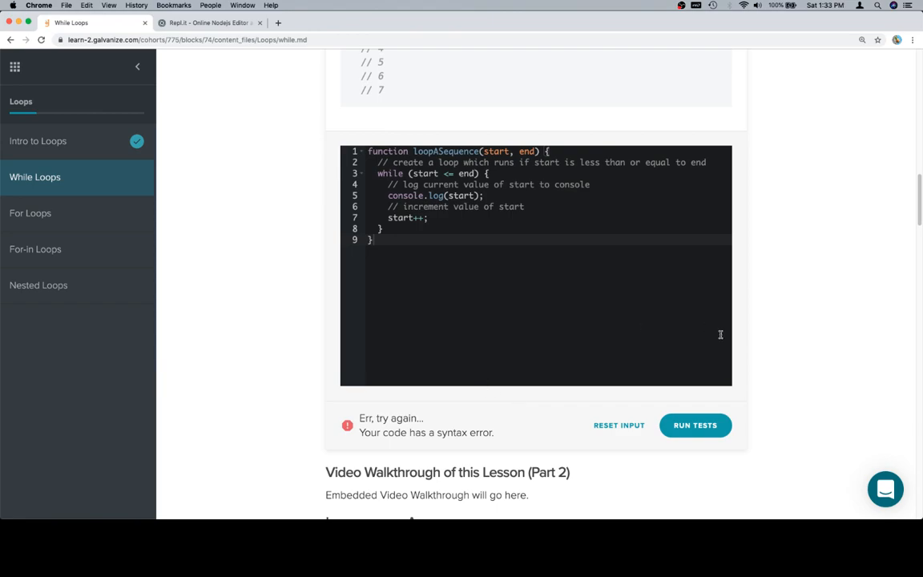
mouse_move(720, 334)
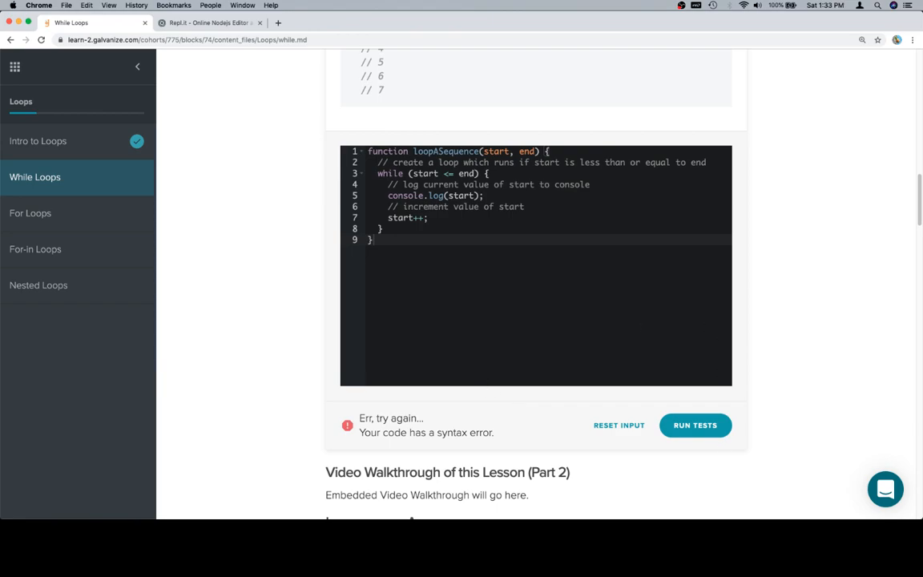